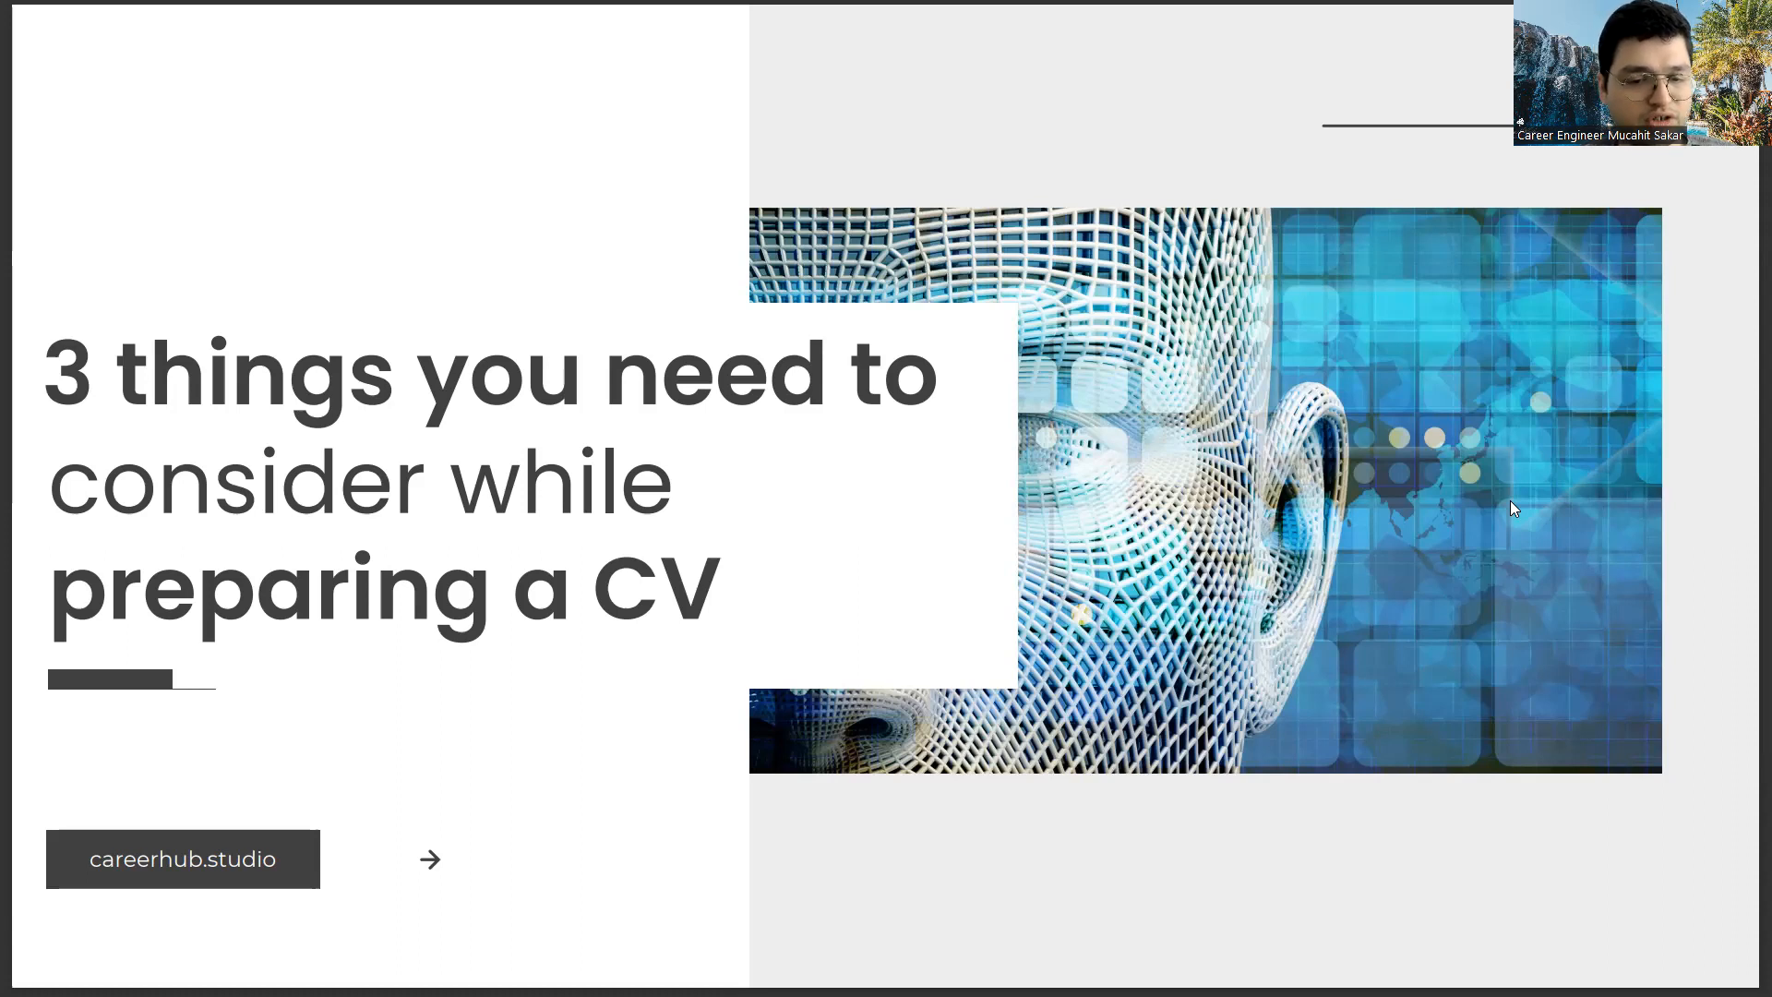
# Advance from the CV title slide to the Motivation Letter slide
pyautogui.press('Right')
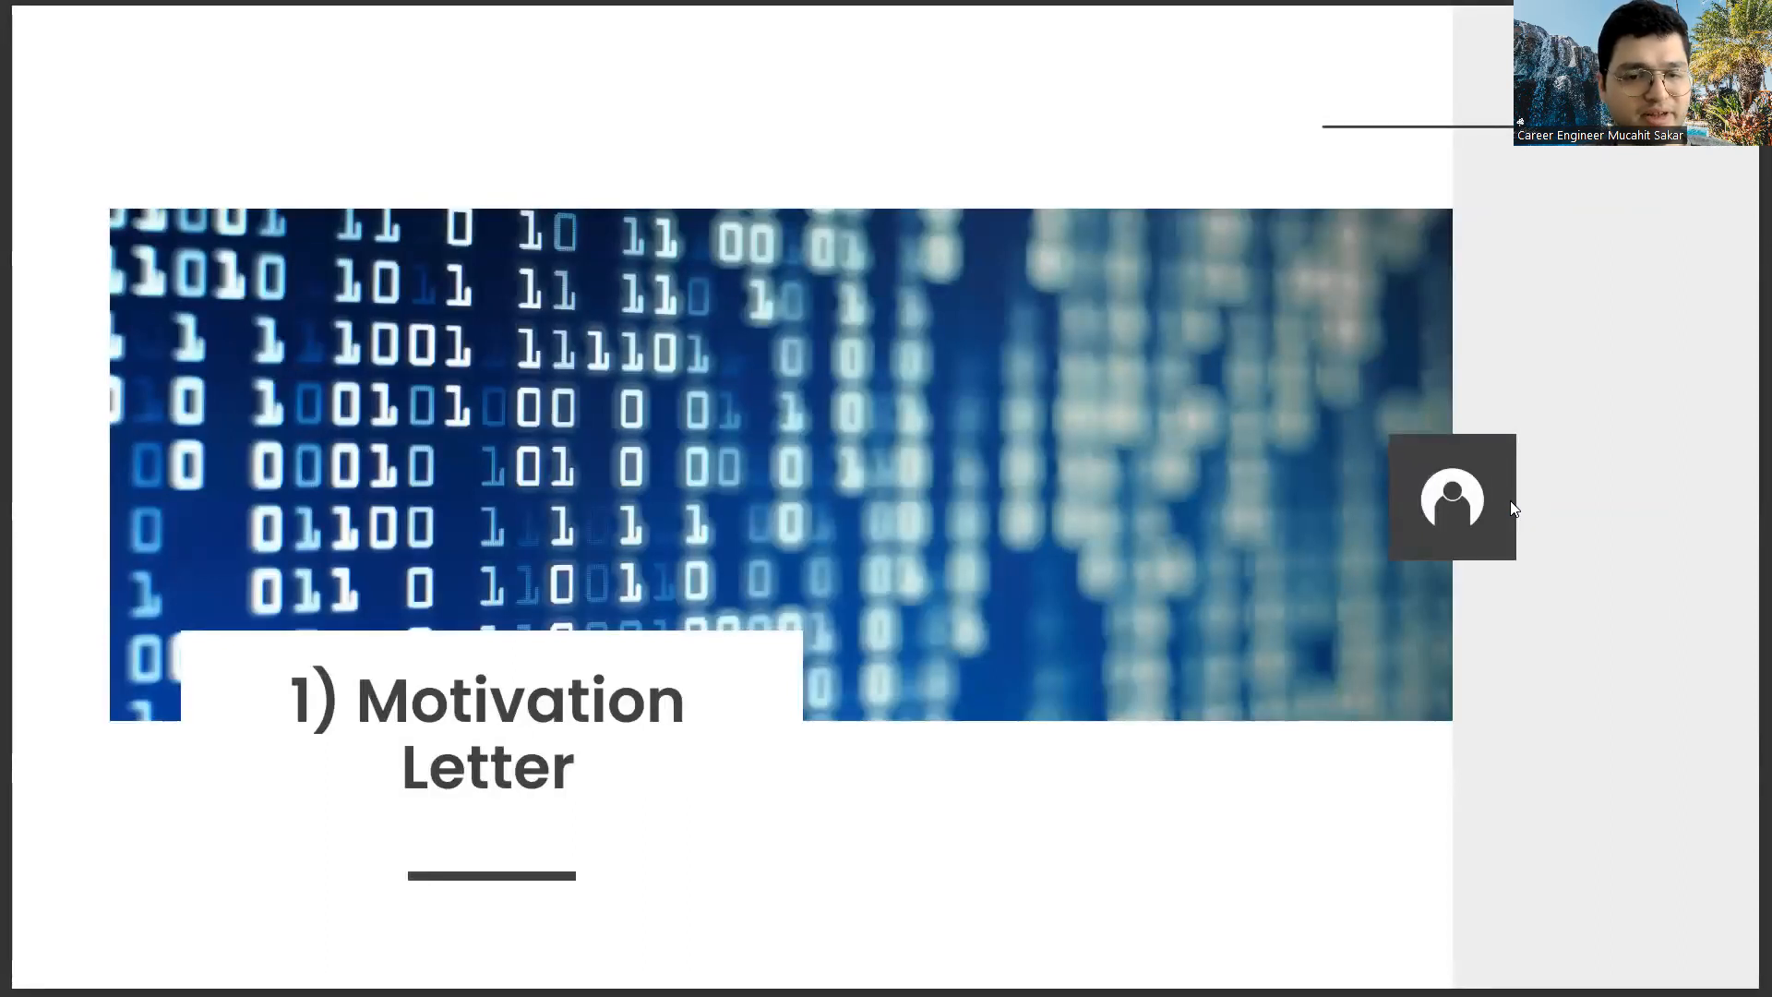